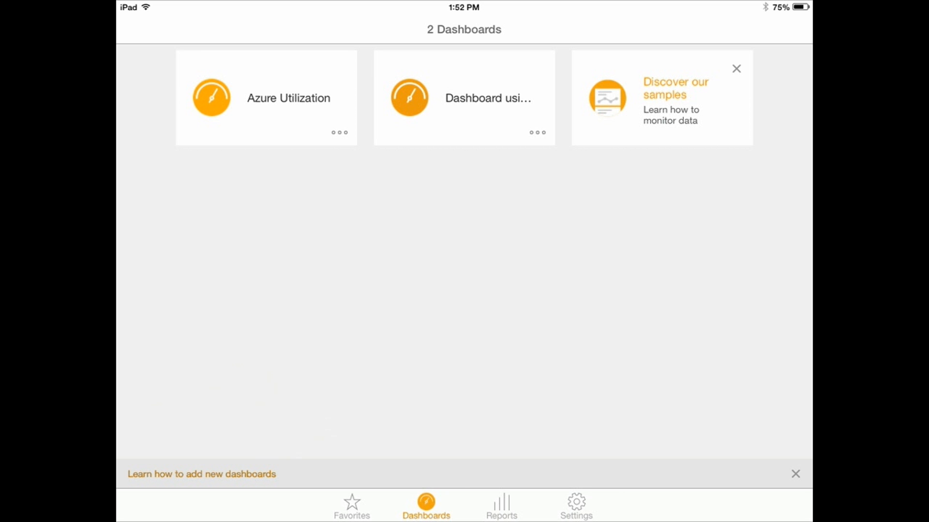
# - Open Dashboard using Excel model and browse its revenue map, monthly, manufacturer and segment tiles
pyautogui.click(463, 97)
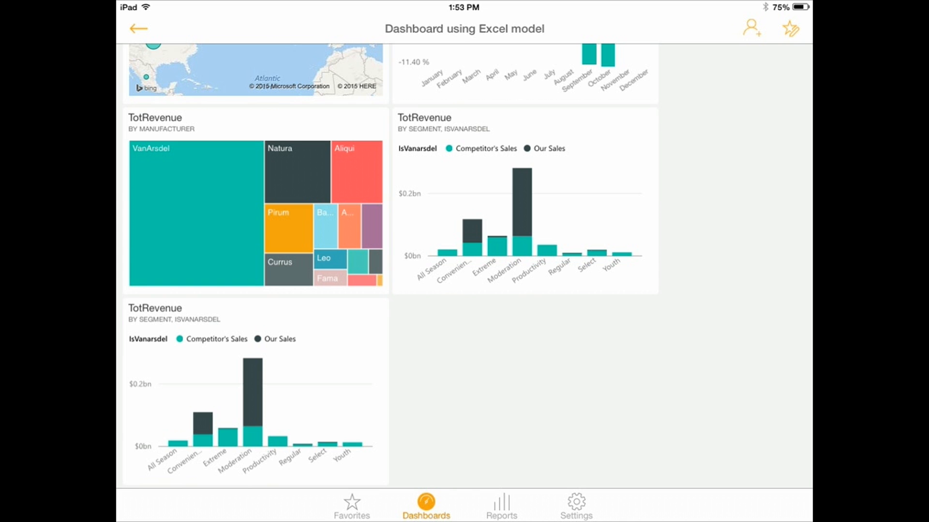
pyautogui.scroll(-3)
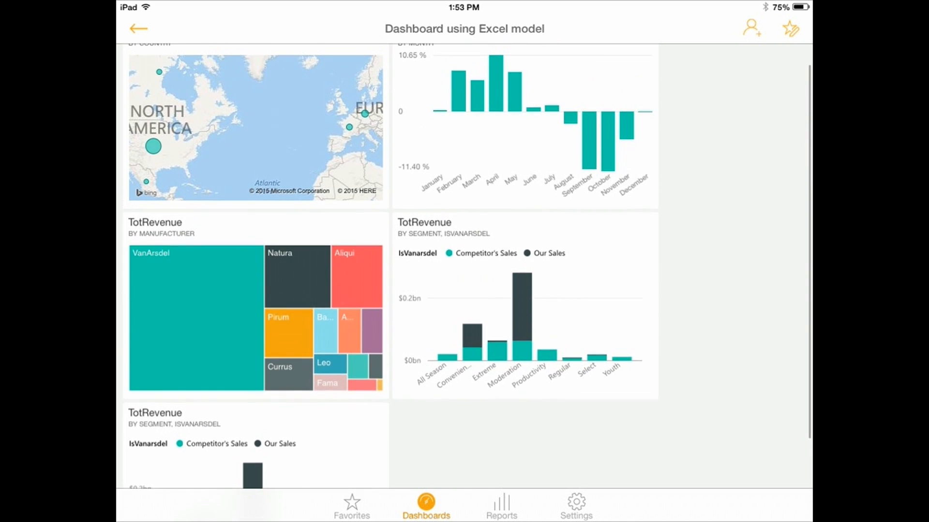
pyautogui.scroll(-3)
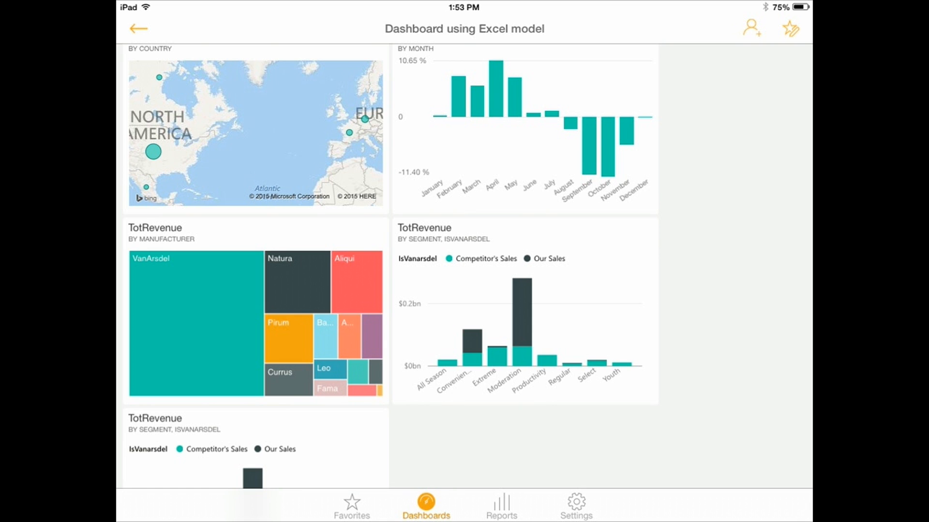
# - Read the July, September, April and February growth values, ending on February's 7.65%
pyautogui.scroll(-3)
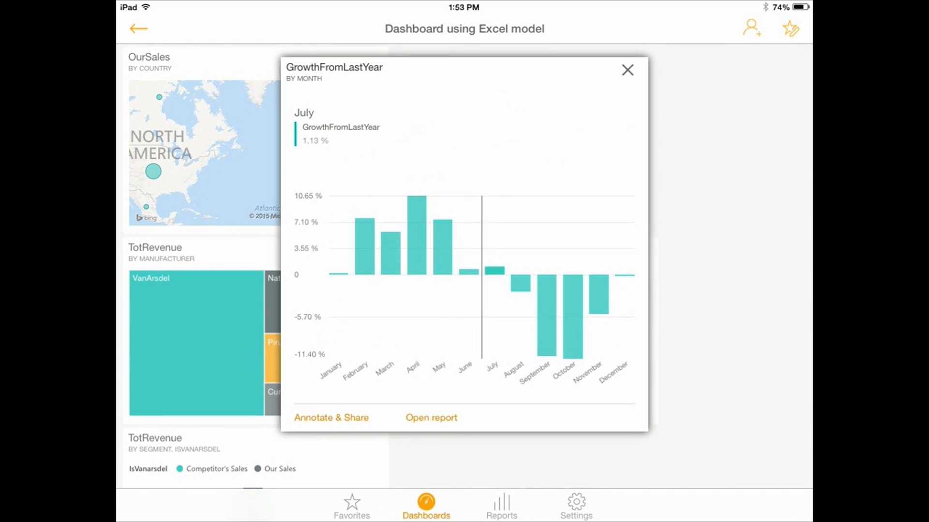
pyautogui.click(492, 266)
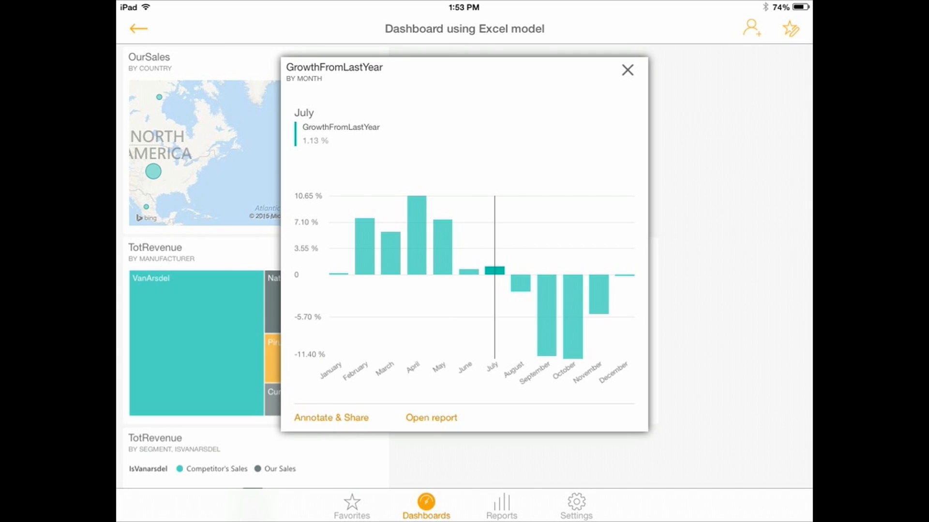
pyautogui.click(438, 237)
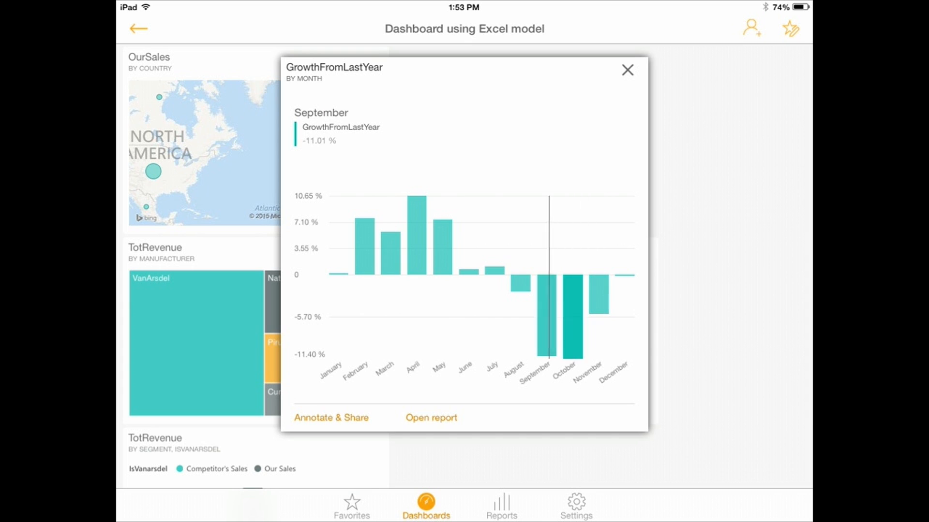
pyautogui.click(413, 214)
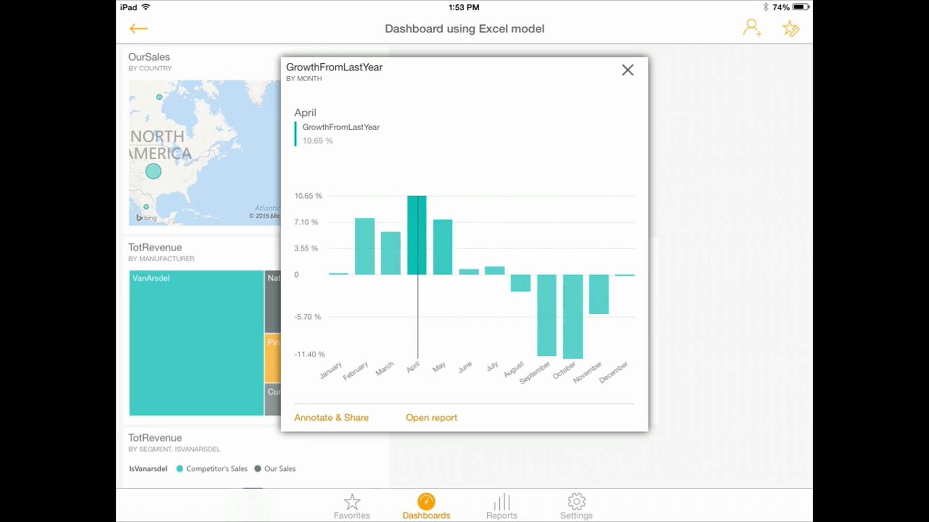
pyautogui.click(385, 249)
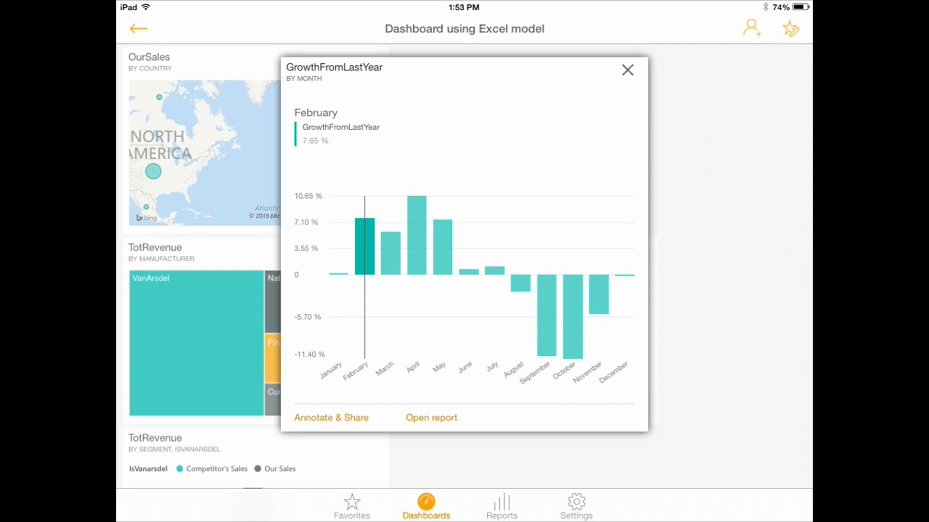
# - Open the Sales Report, dismiss the Can't load JS alert, and reopen it until it loads
pyautogui.click(431, 417)
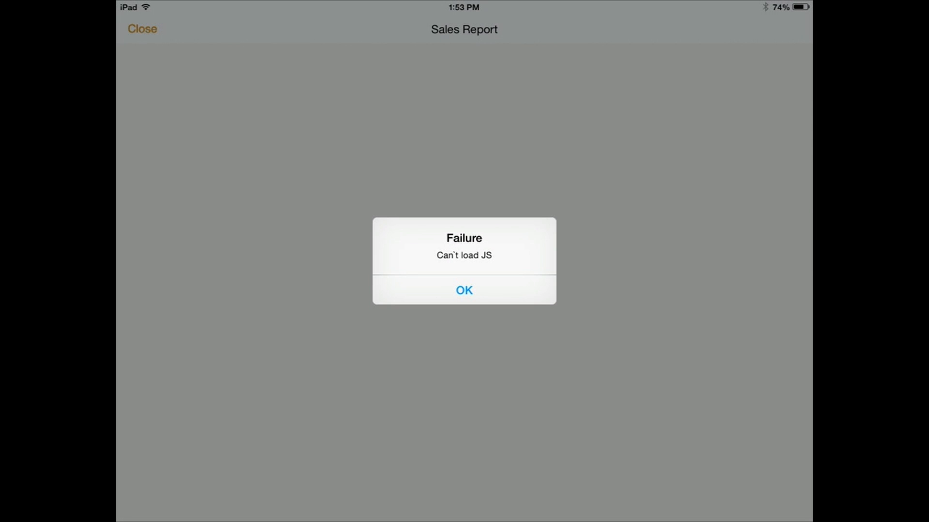
pyautogui.click(464, 290)
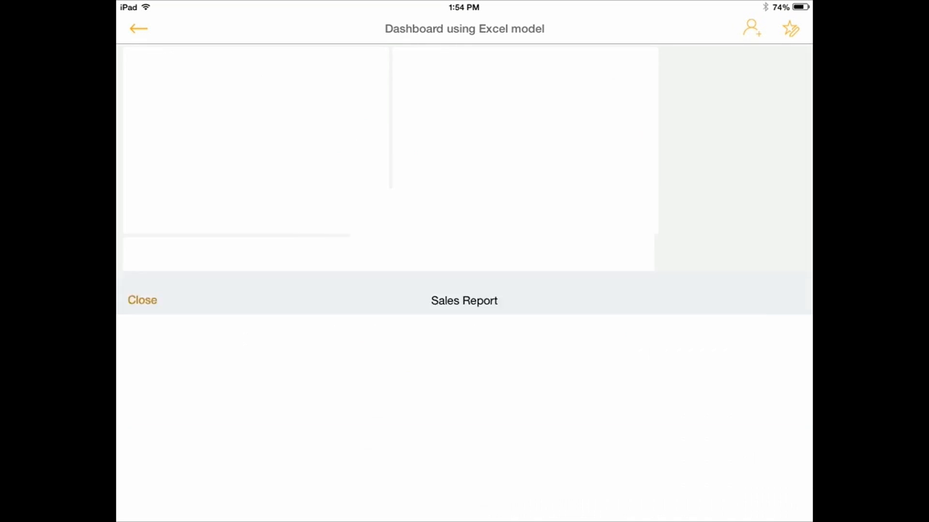
pyautogui.click(464, 300)
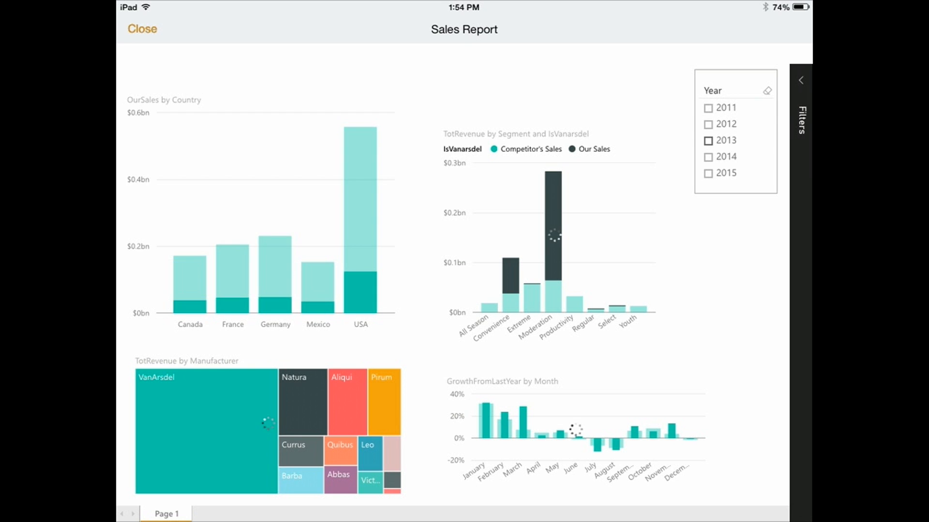
# - Tick 2013 in the Year slicer, then return to the dashboards list
pyautogui.click(708, 140)
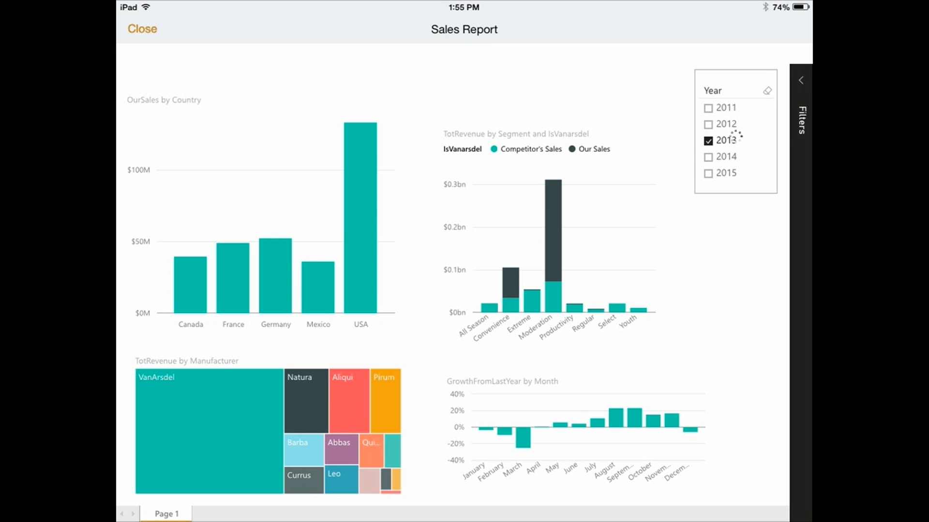
pyautogui.click(142, 28)
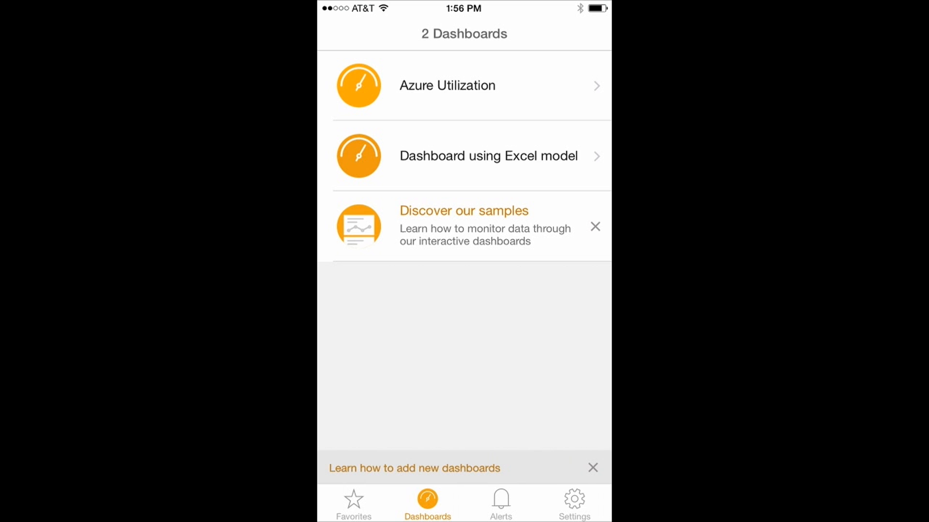
# - On iPhone, open Dashboard using Excel model and scroll through its tiles
pyautogui.click(487, 155)
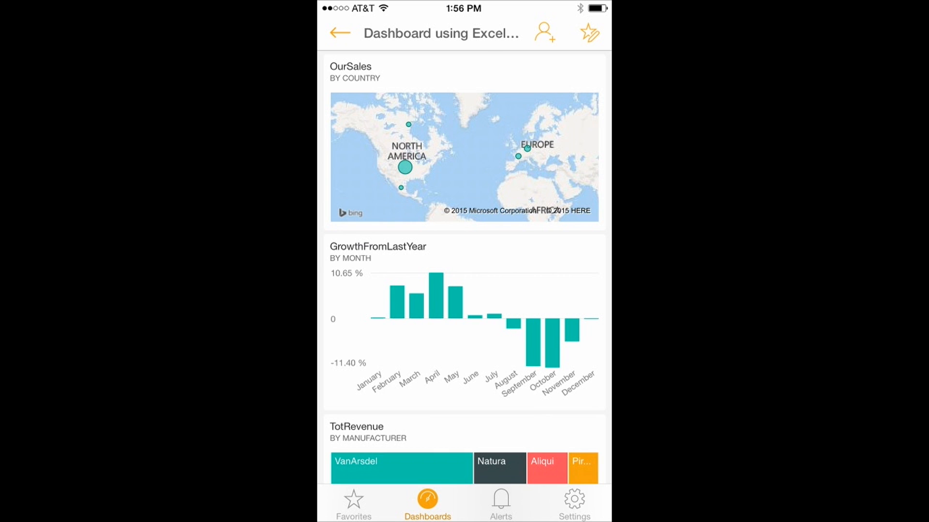
pyautogui.scroll(-3)
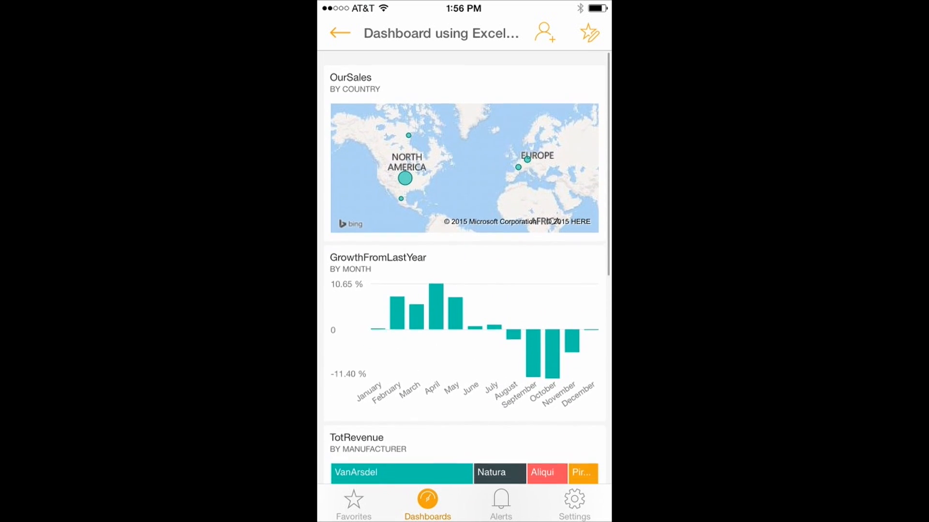
pyautogui.scroll(-3)
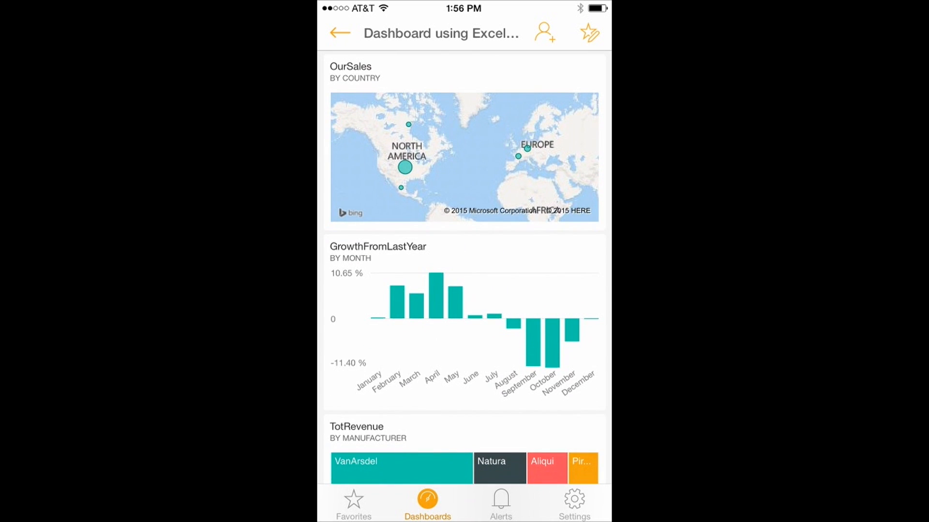
pyautogui.scroll(-3)
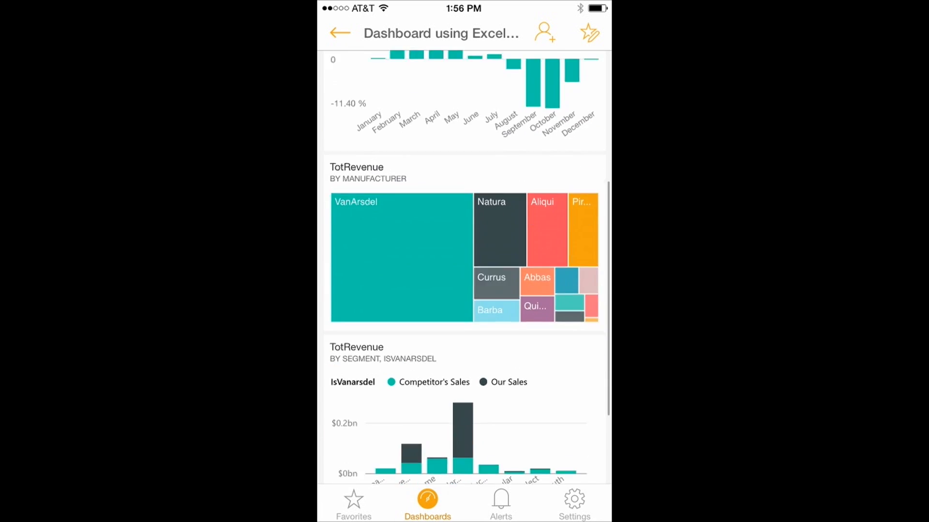
pyautogui.scroll(-3)
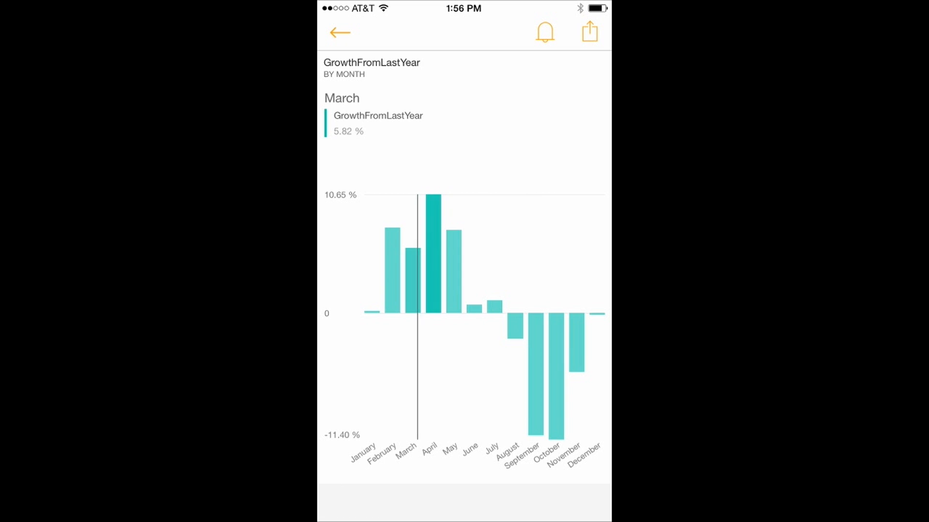
# - Show July's 1.13% and then February's 7.65% growth values in the focused chart
pyautogui.click(435, 255)
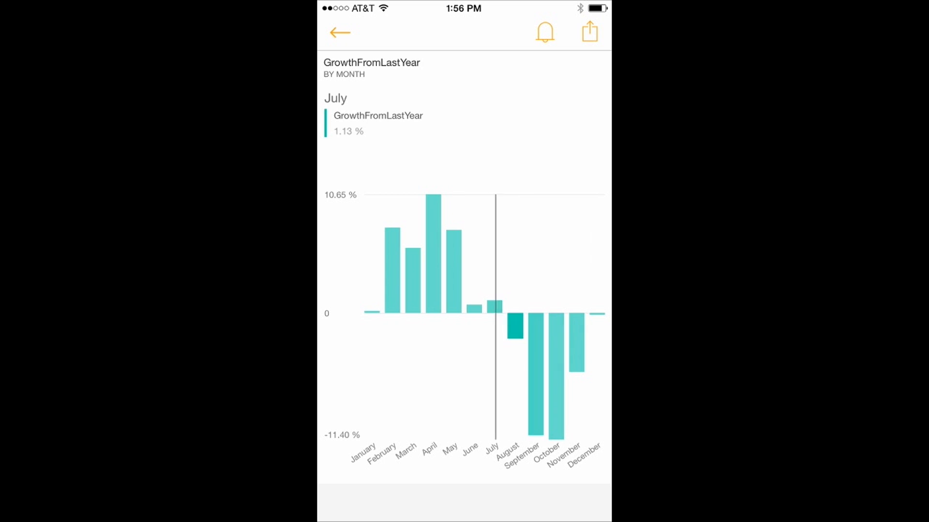
pyautogui.click(392, 267)
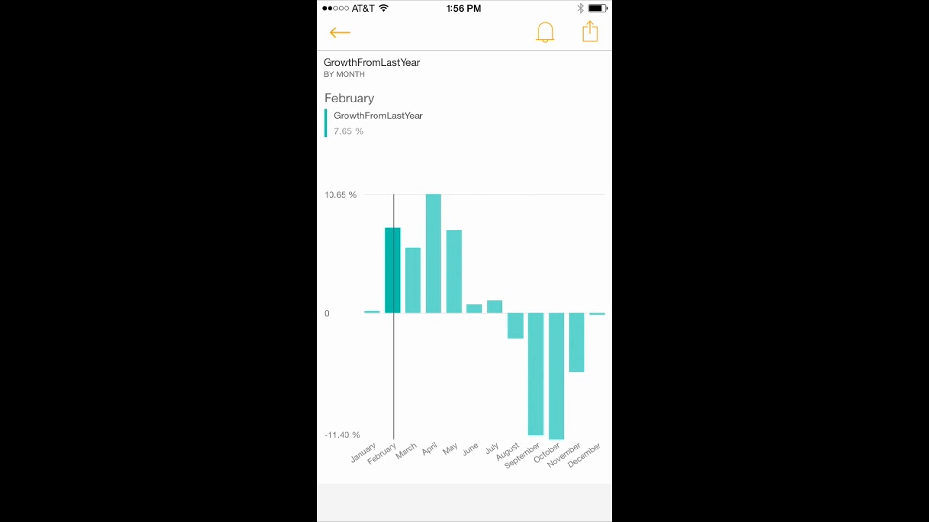